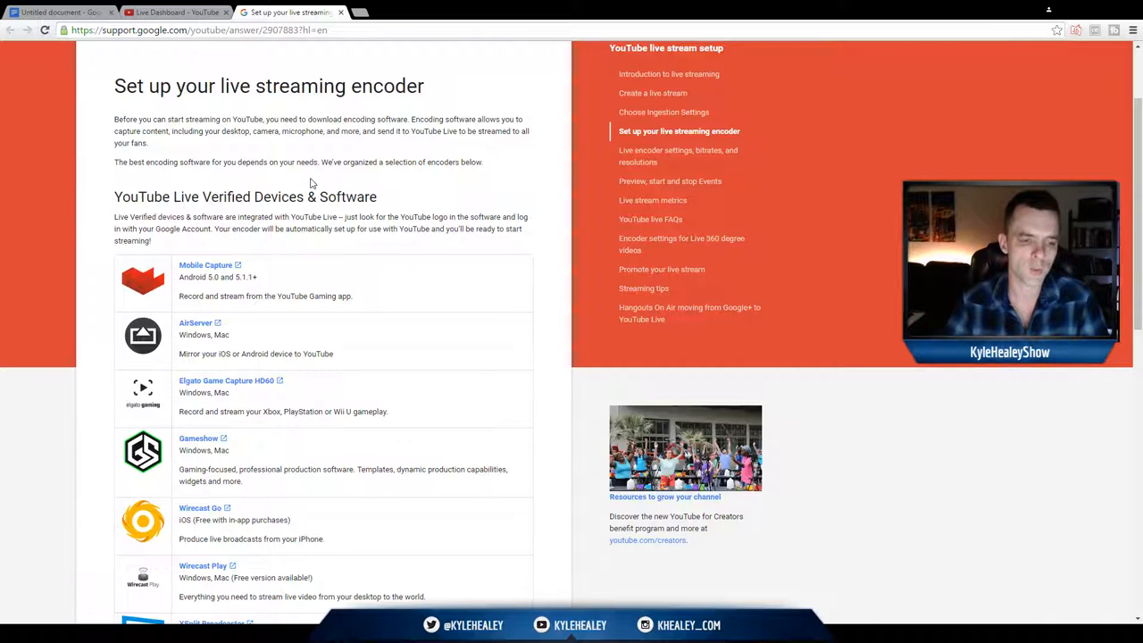
# Step: Scroll the encoder setup page down to the verified devices list, including Wirecast and XSplit
pyautogui.scroll(-3)
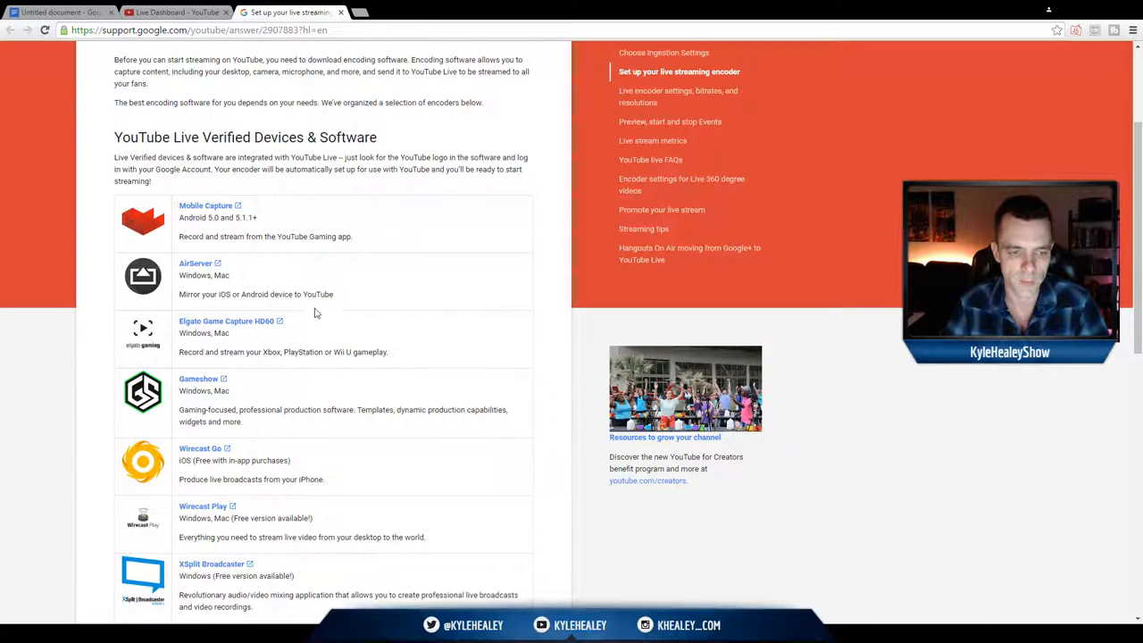
pyautogui.moveTo(263, 333)
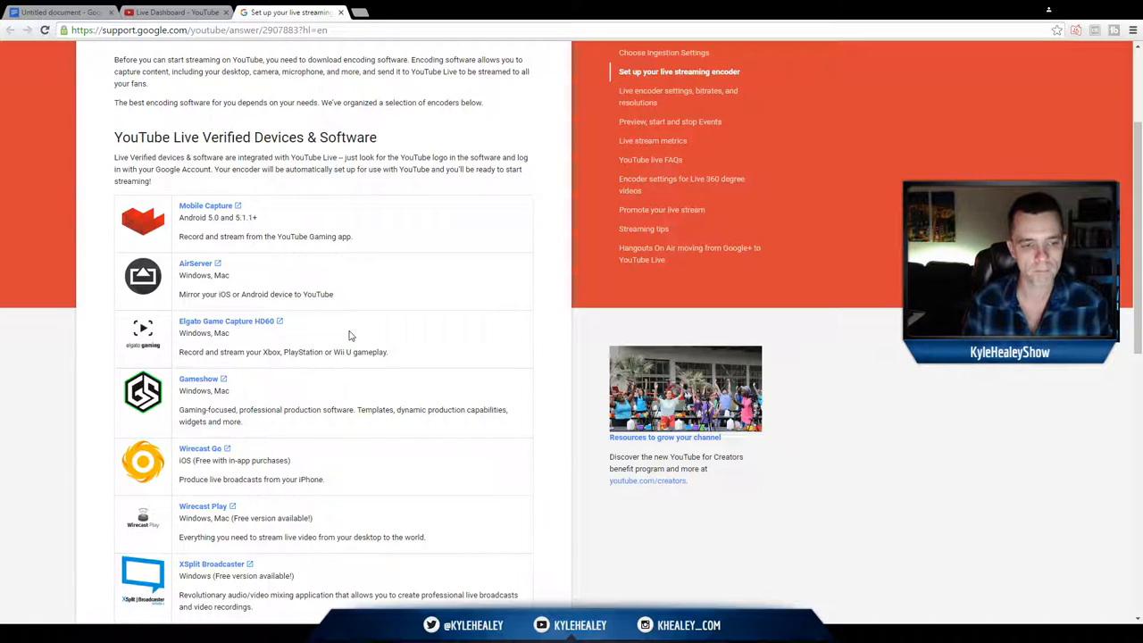
pyautogui.scroll(-3)
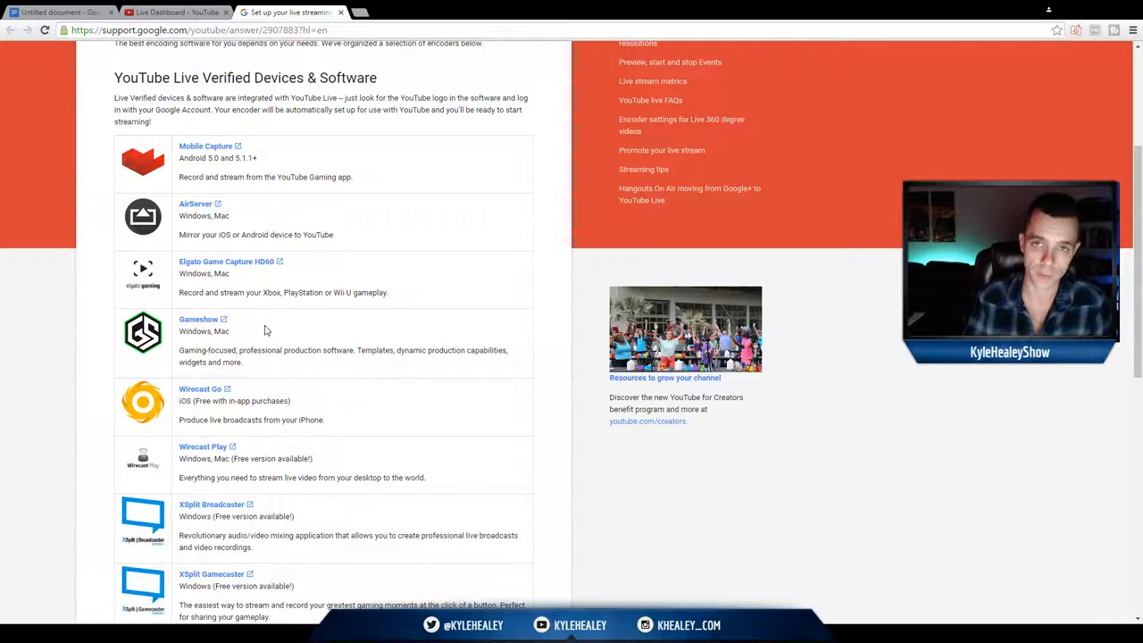
pyautogui.scroll(-3)
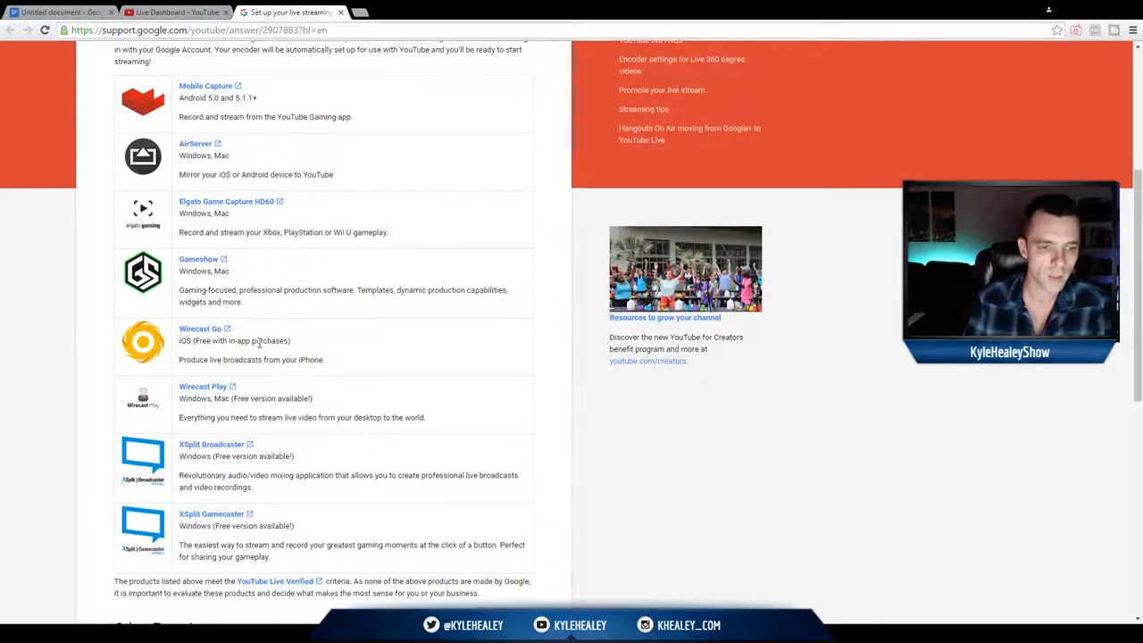
pyautogui.scroll(-3)
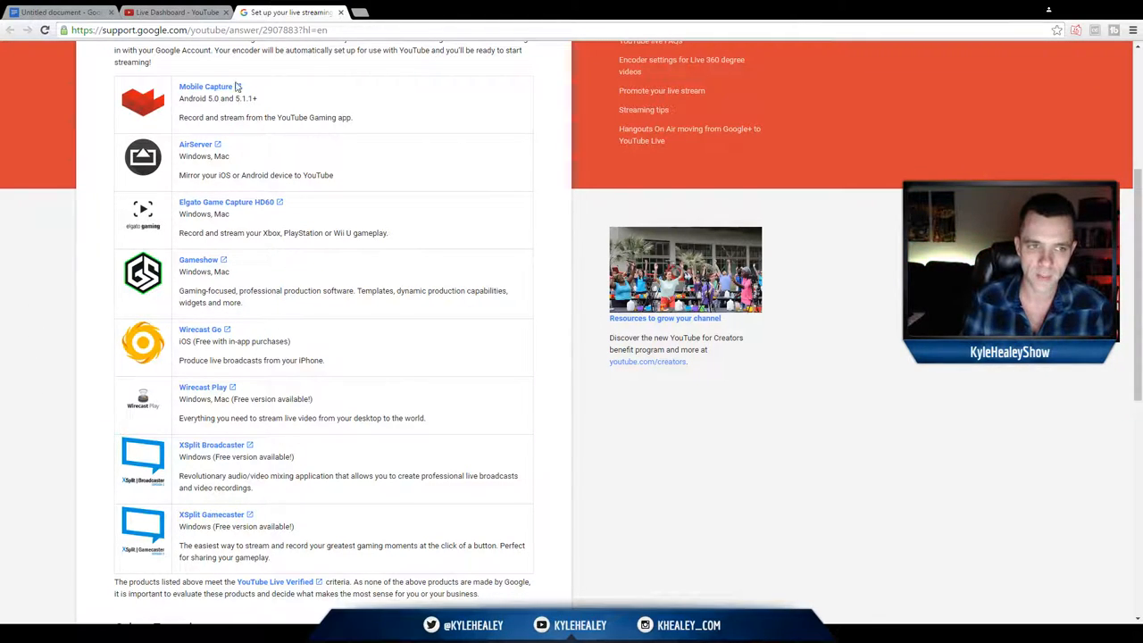
pyautogui.moveTo(207, 96)
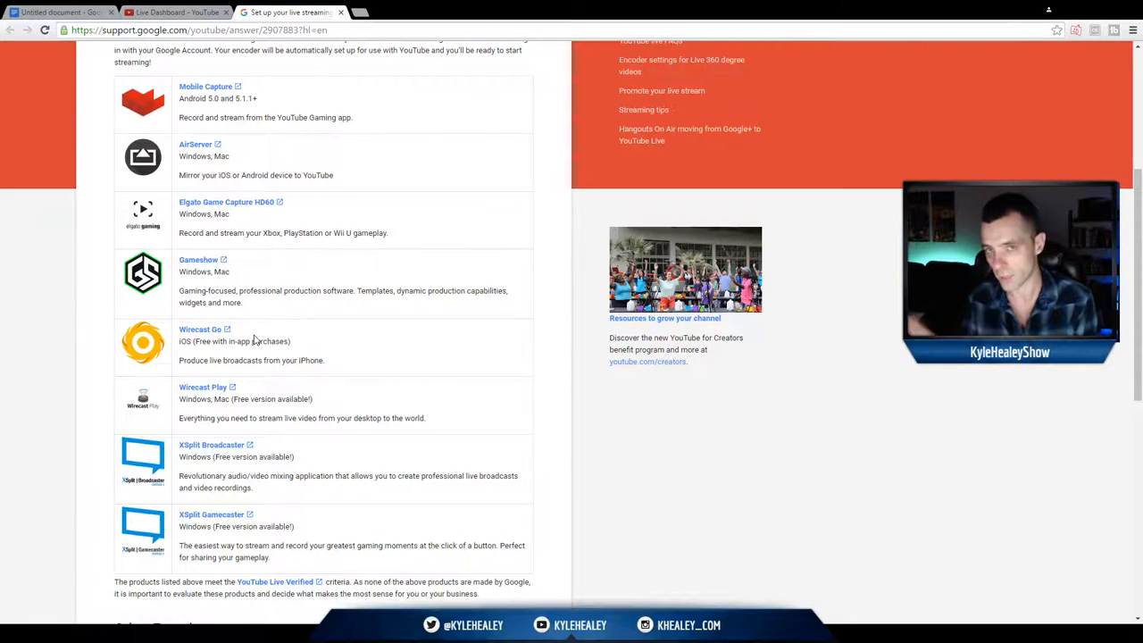
pyautogui.moveTo(263, 306)
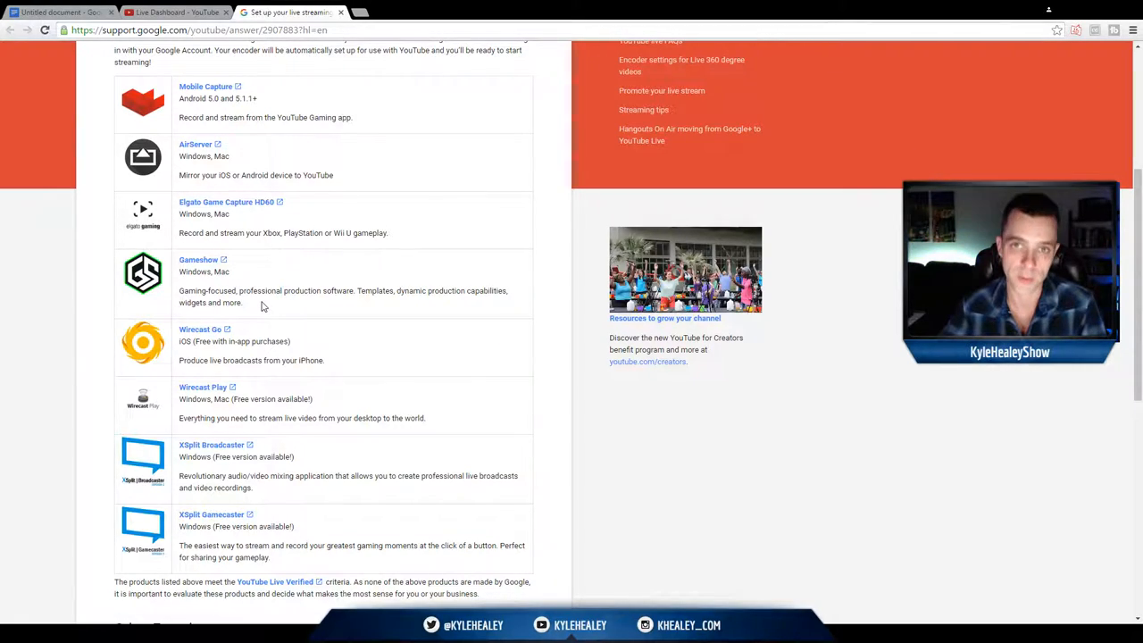
# Step: Scroll to Other Encoders and follow the Open Broadcaster Software link to obsproject.com
pyautogui.scroll(-3)
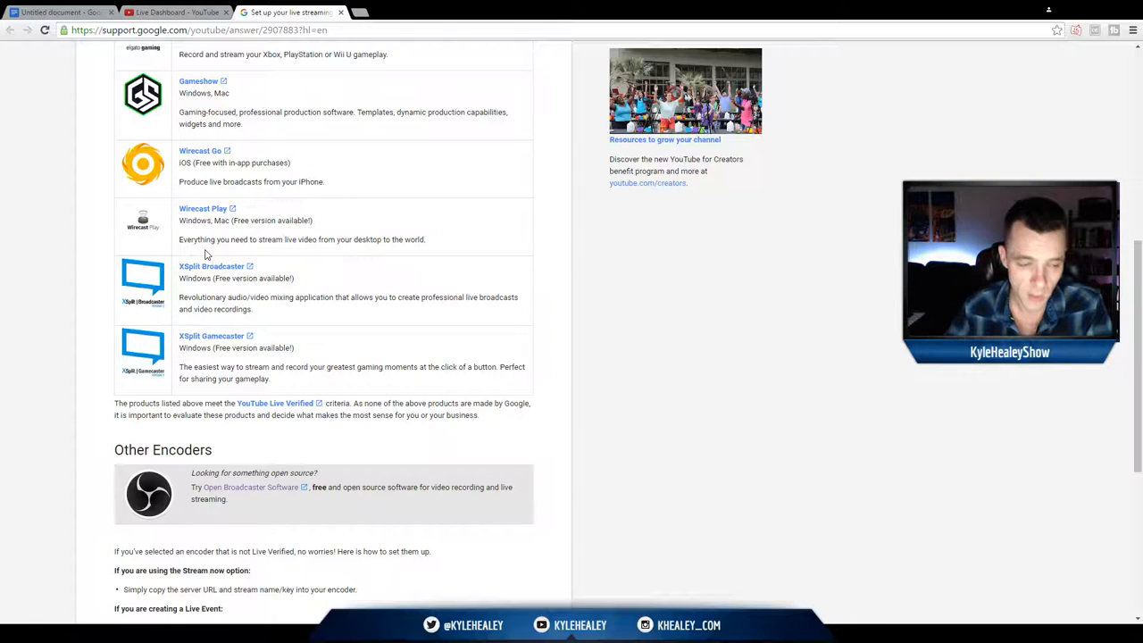
pyautogui.moveTo(156, 251)
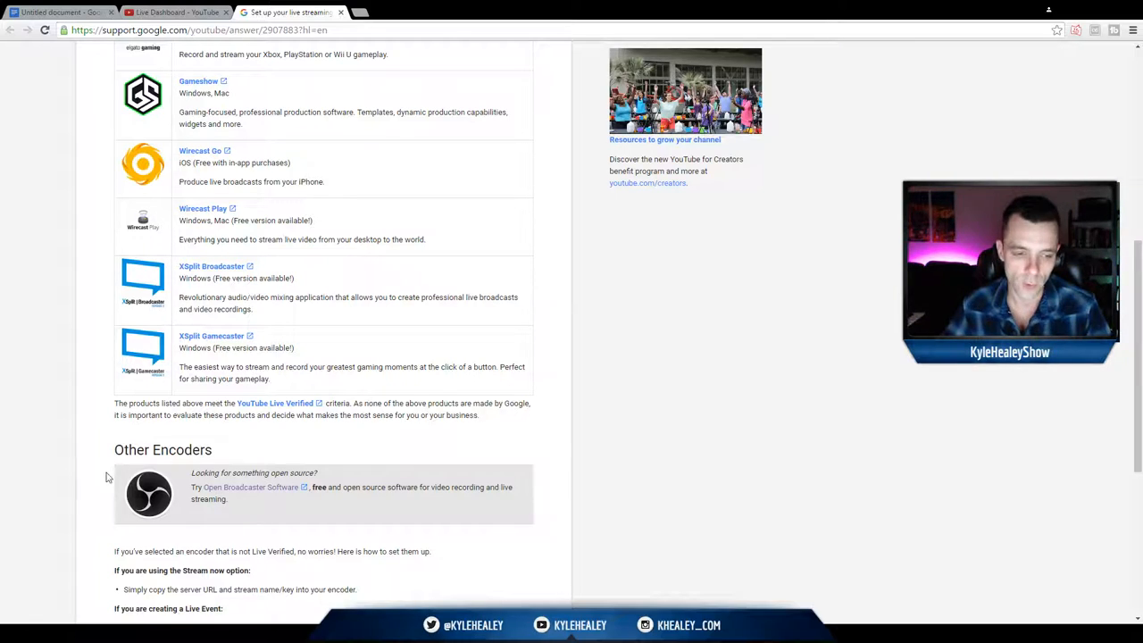
pyautogui.scroll(-3)
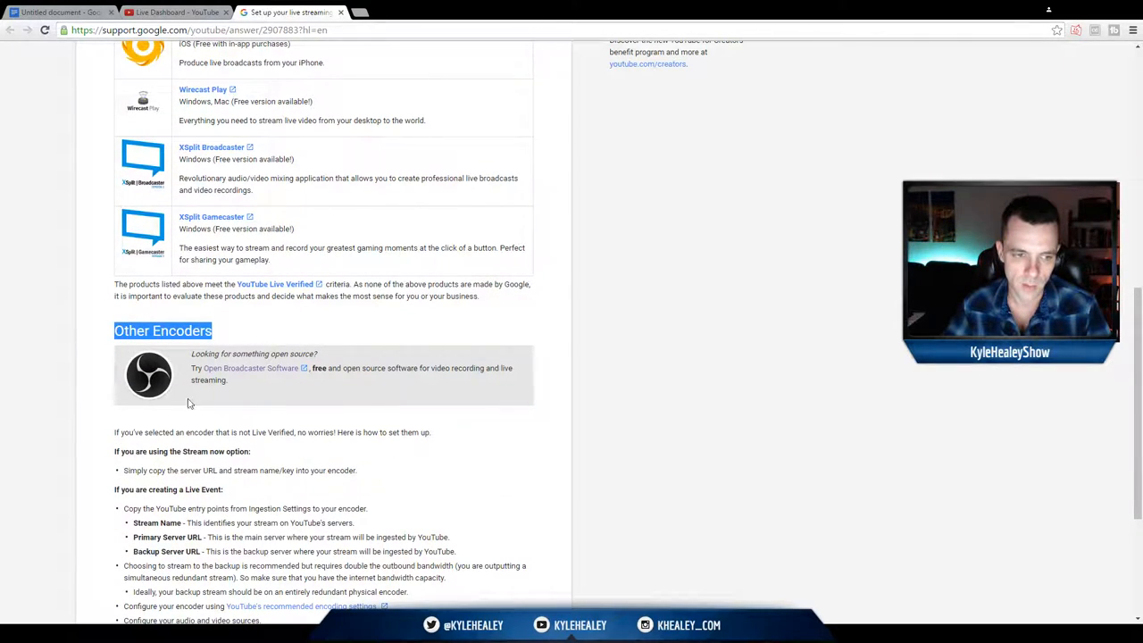
pyautogui.moveTo(145, 312)
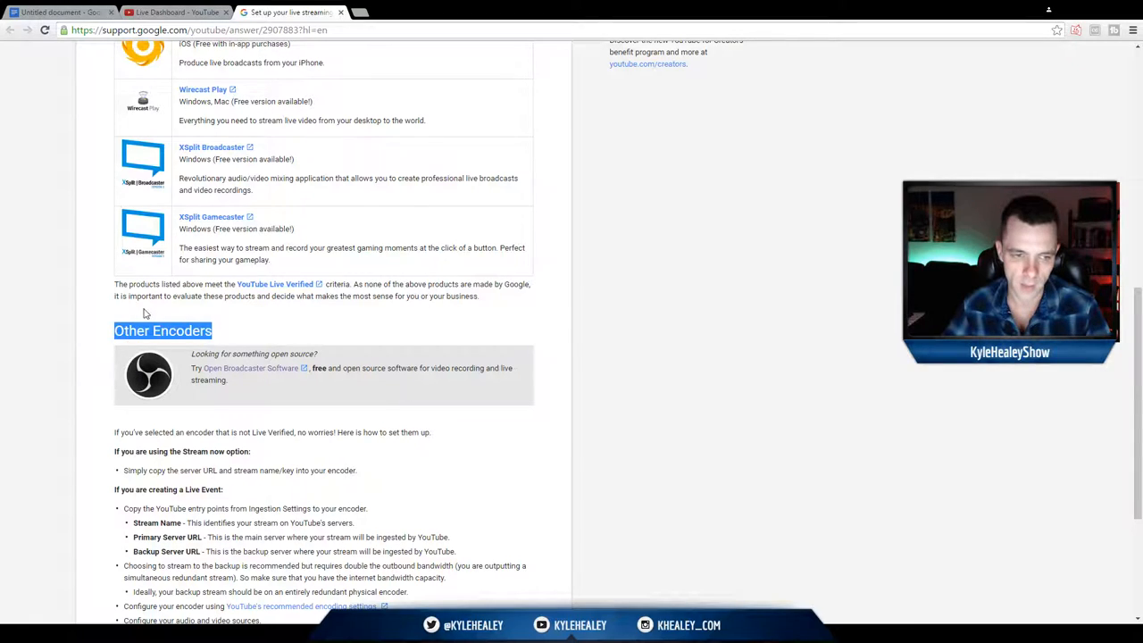
pyautogui.moveTo(280, 369)
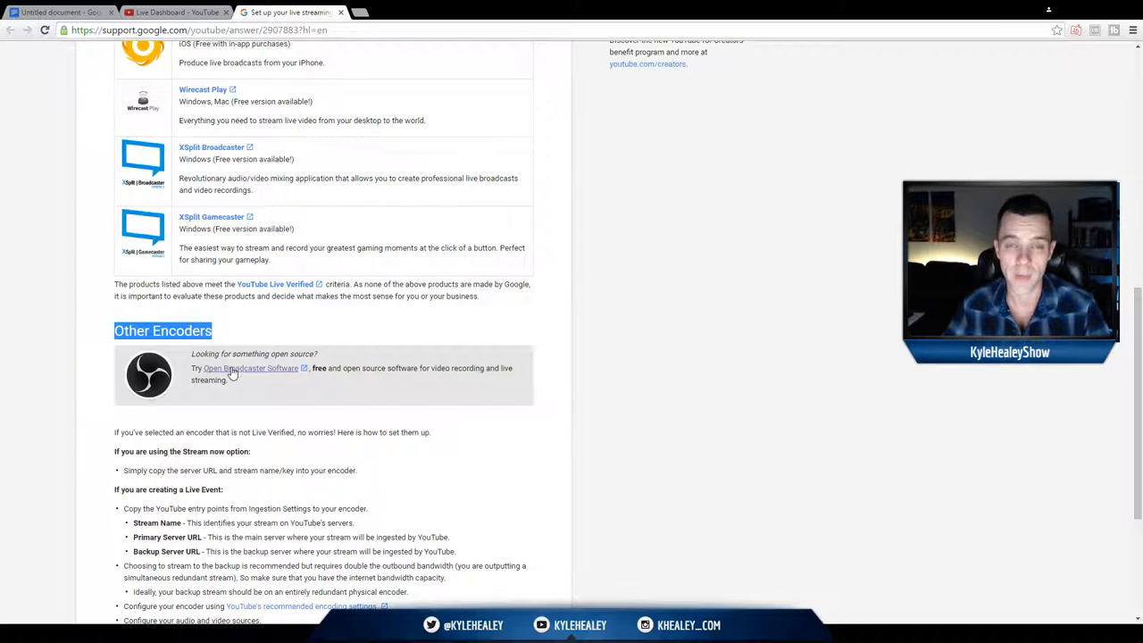
pyautogui.click(251, 368)
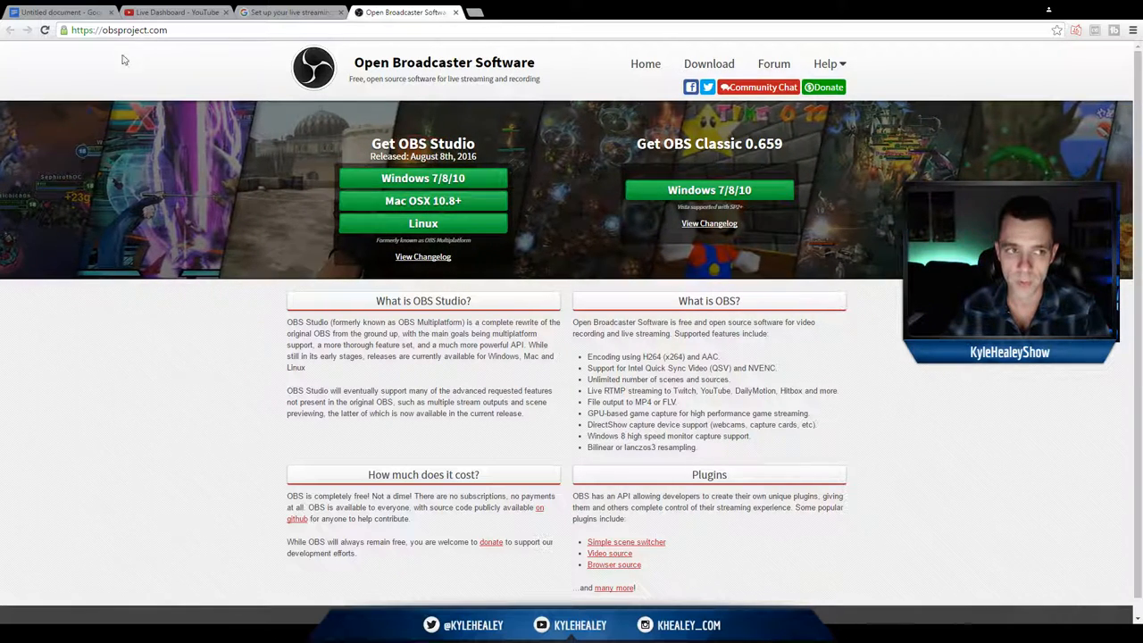